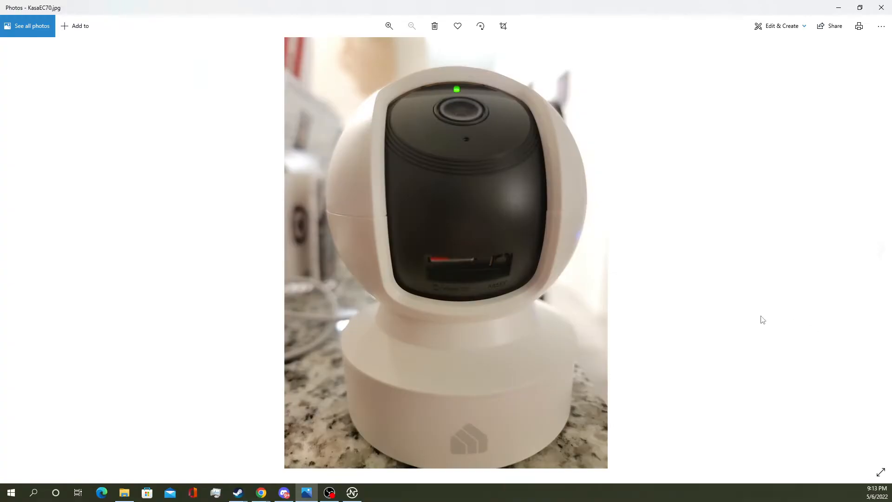
mouse_move(549, 196)
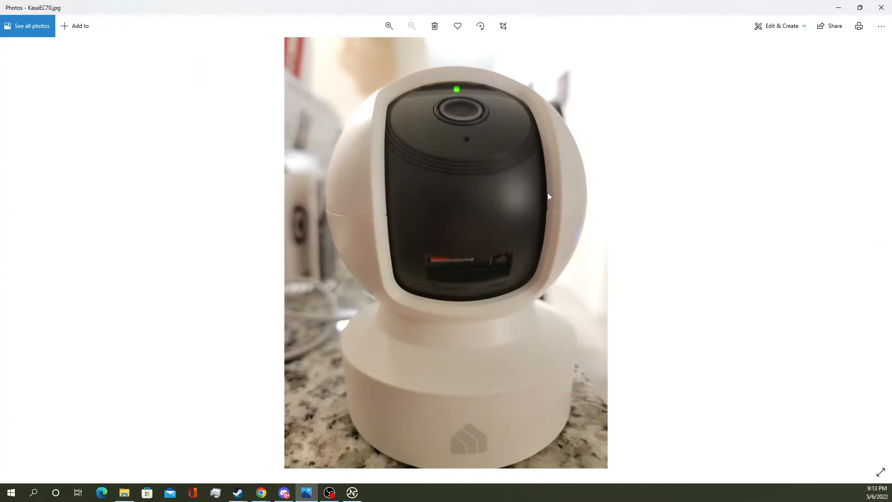
mouse_move(506, 255)
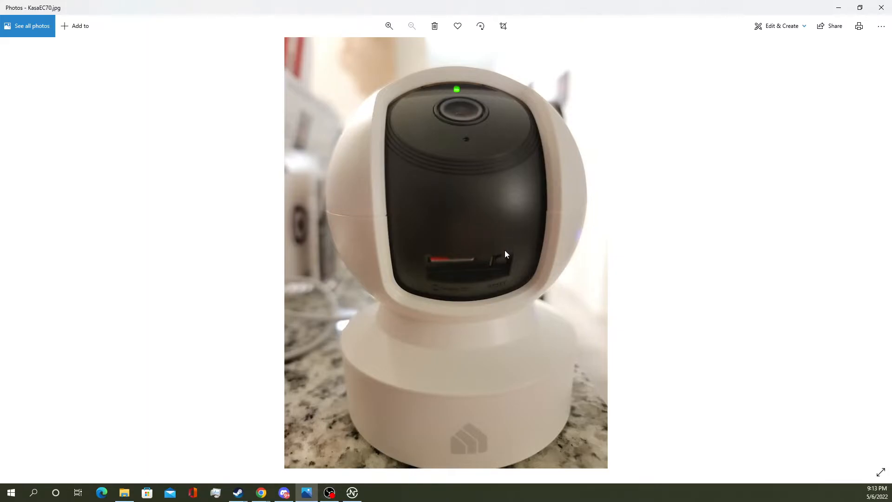
mouse_move(496, 229)
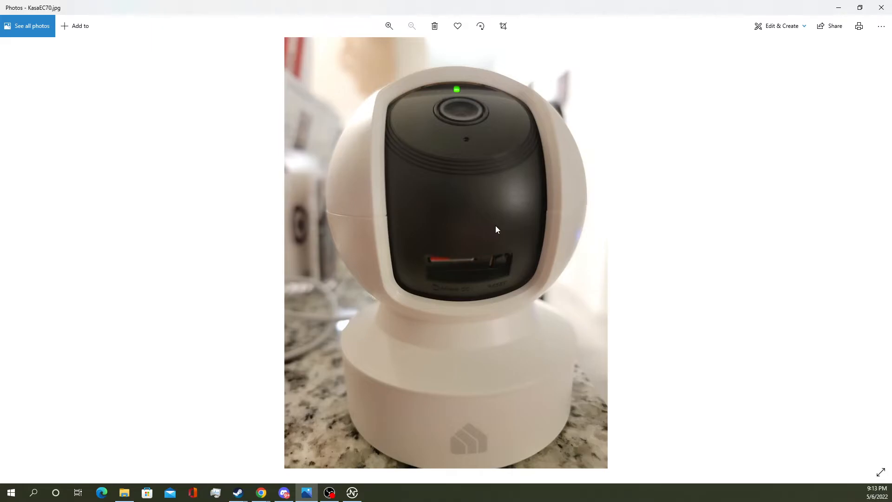
mouse_move(585, 351)
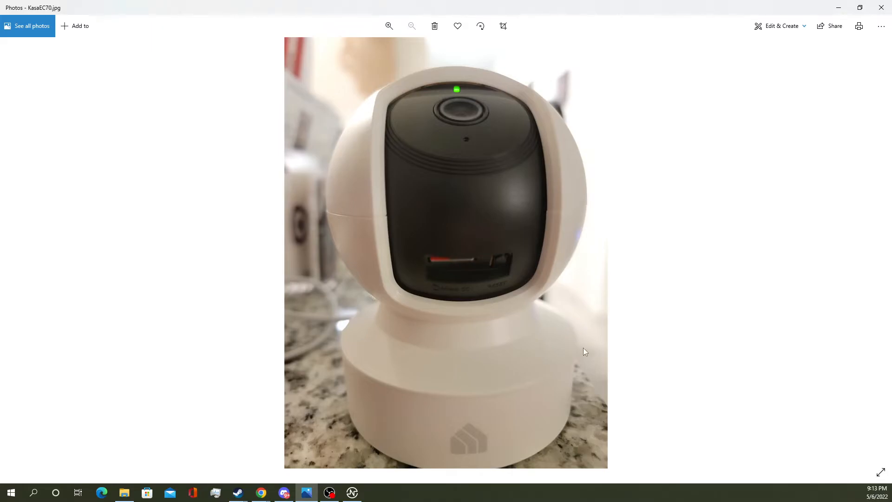
mouse_move(501, 311)
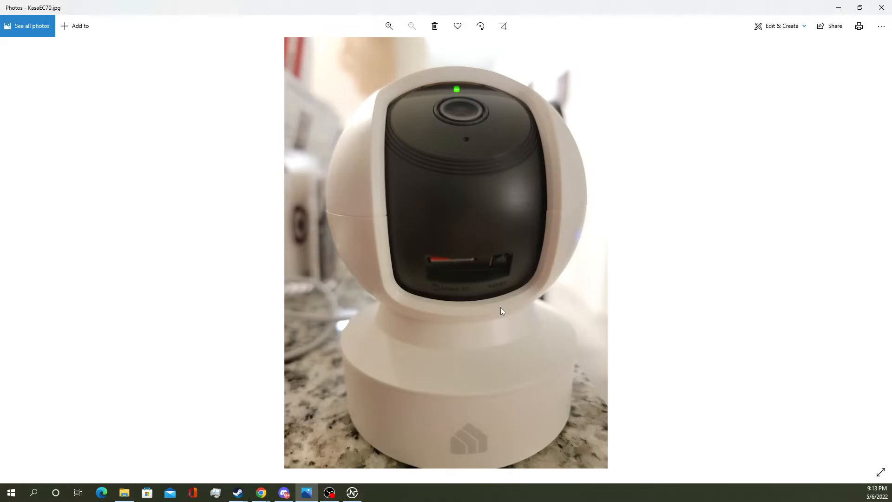
mouse_move(421, 267)
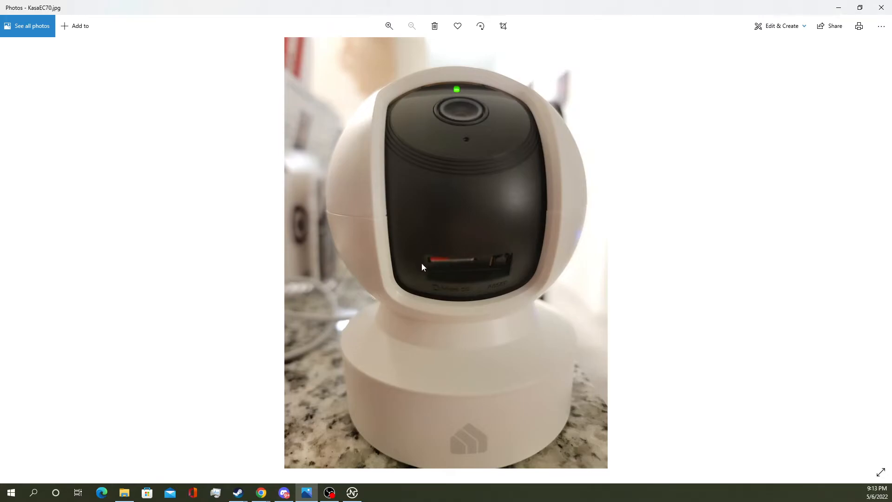
mouse_move(479, 249)
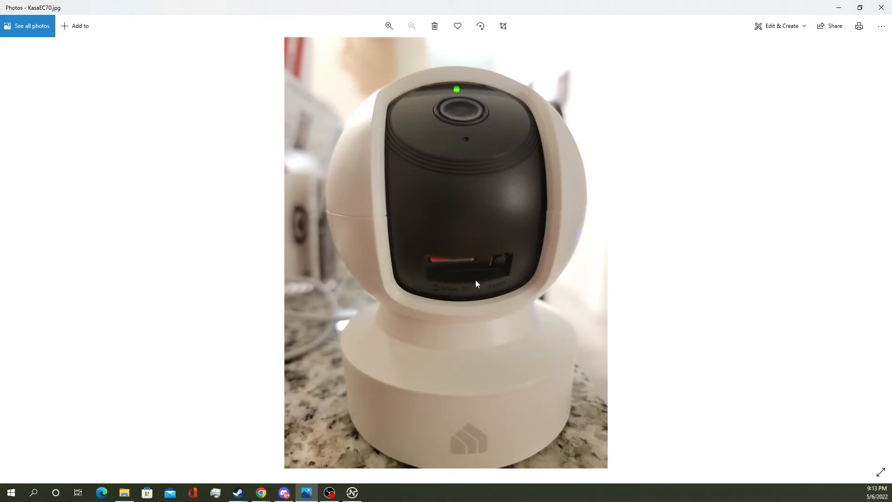
mouse_move(471, 272)
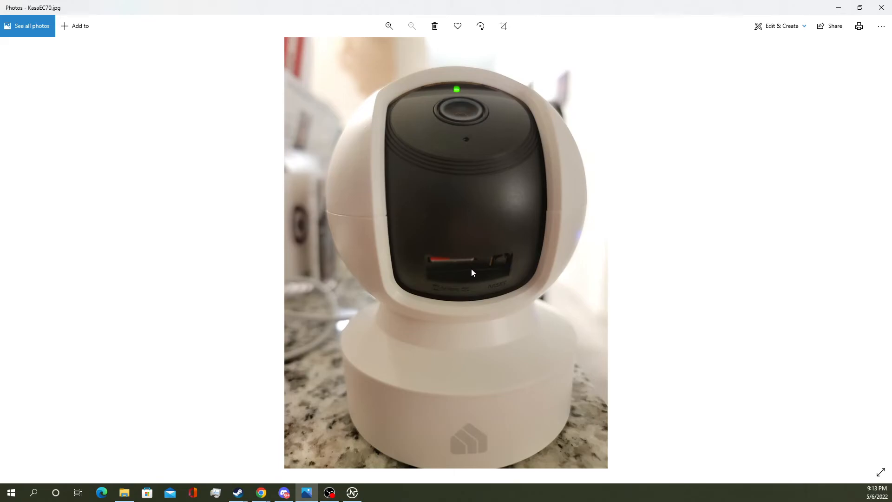
mouse_move(463, 259)
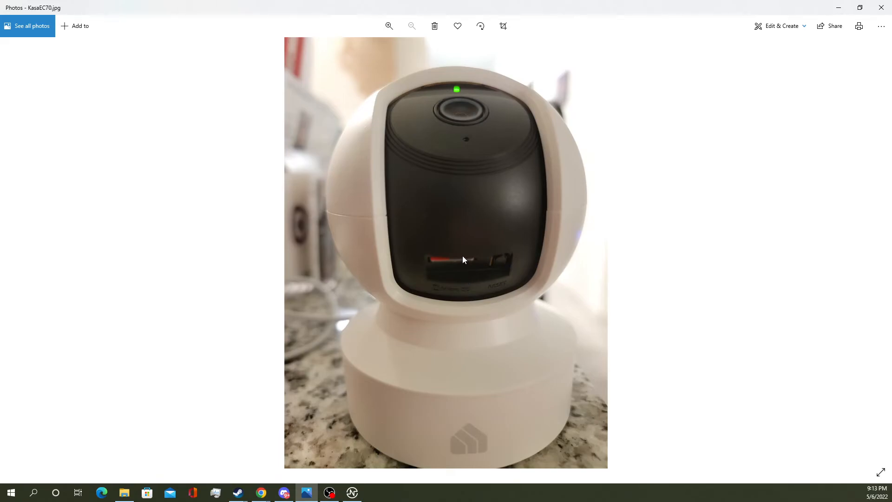